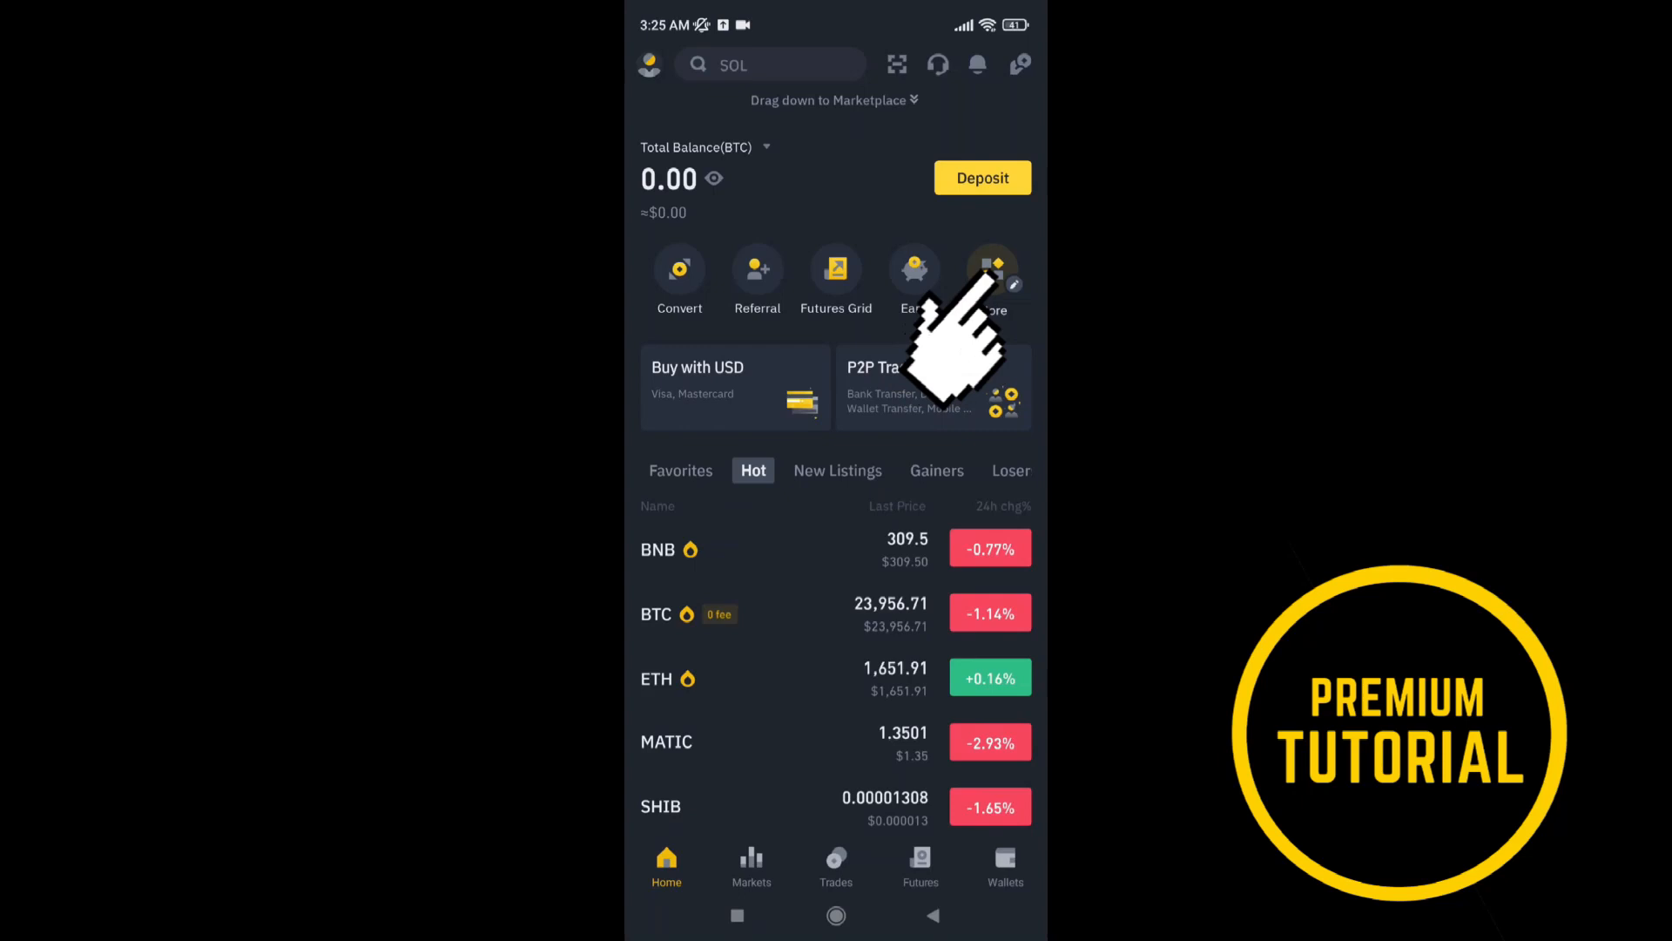
- Show all Binance services and scroll past Gift & Campaign down to the Trade section
{"action": "left_click", "coordinate": [991, 268]}
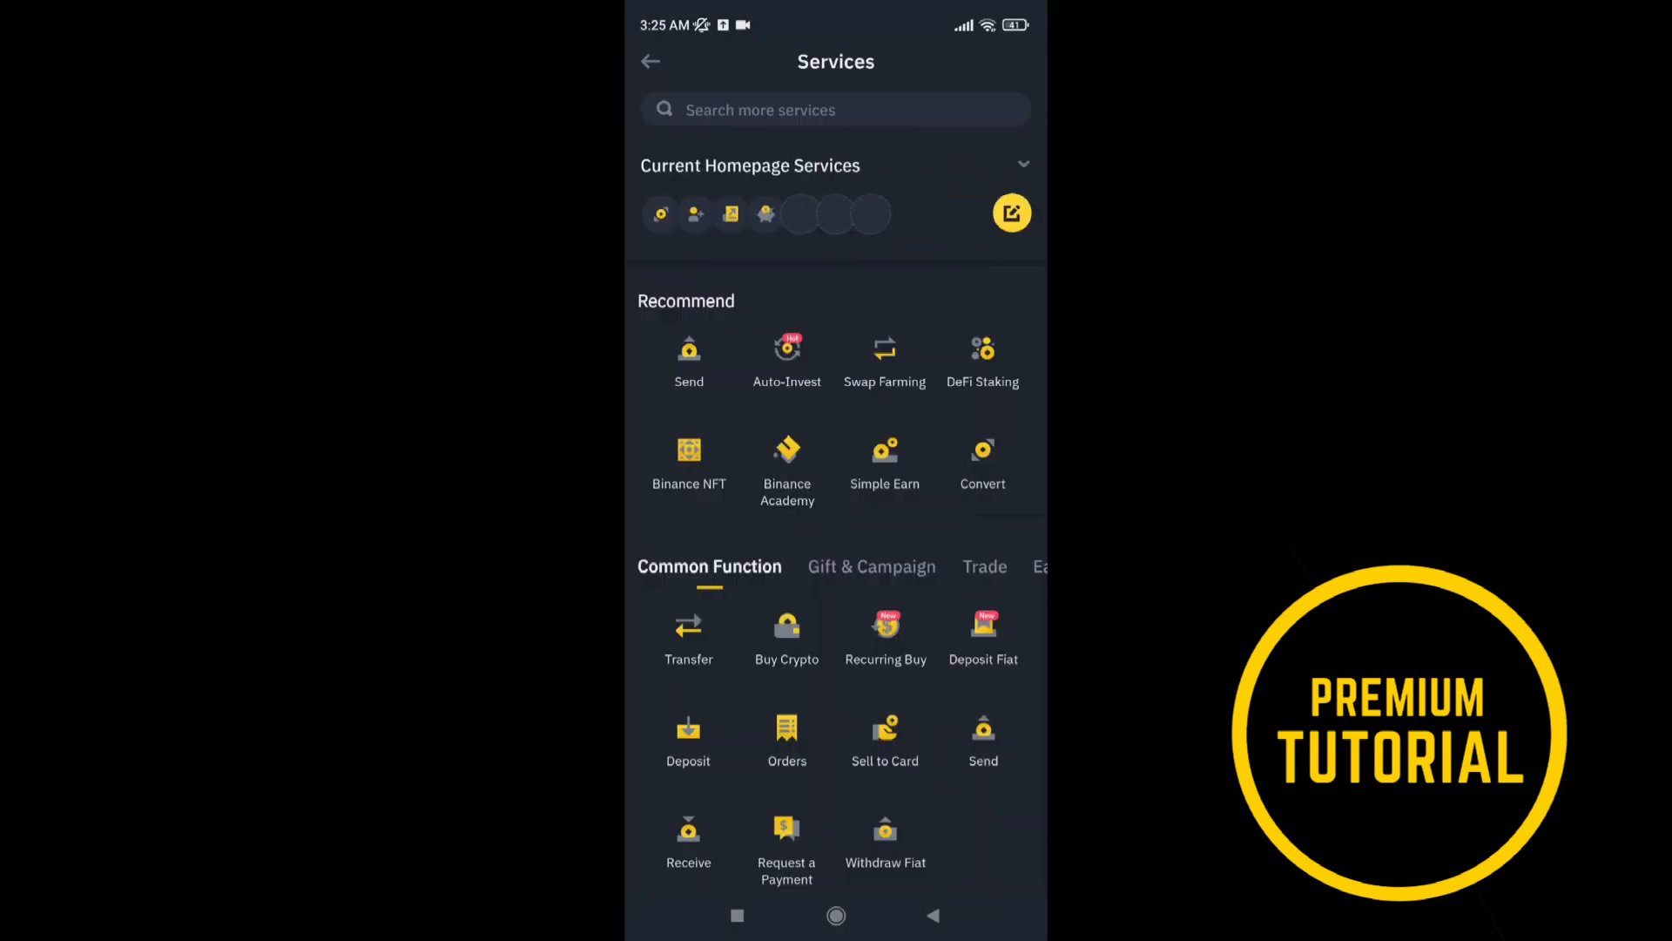
{"action": "scroll", "scroll_direction": "down", "scroll_amount": 3}
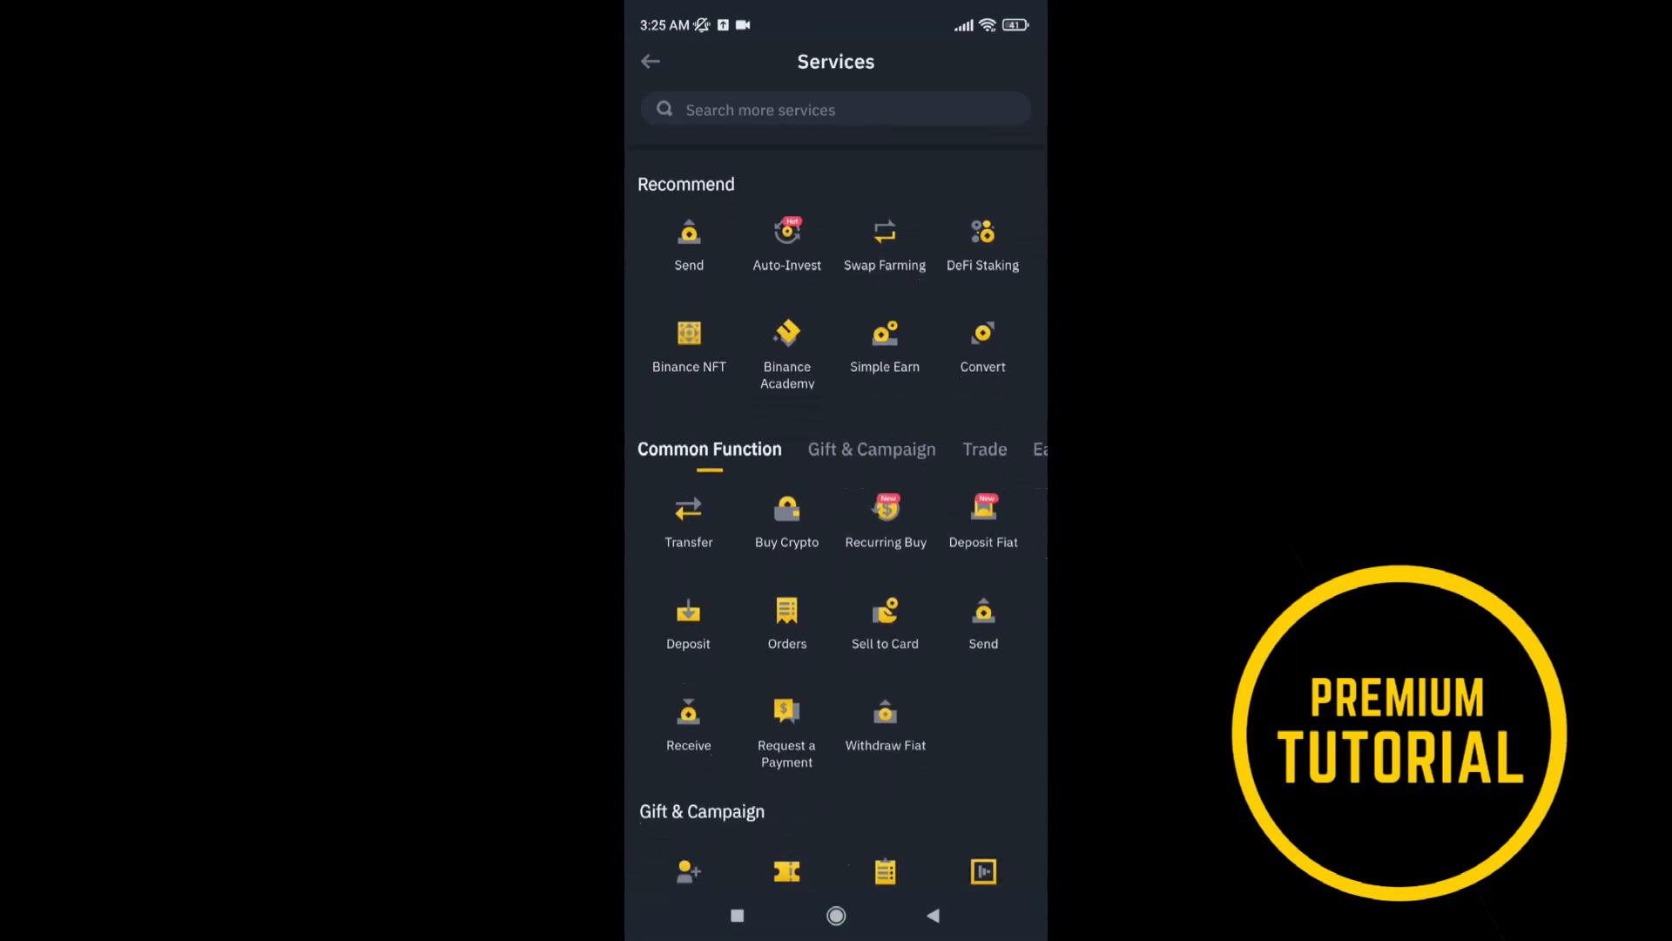
{"action": "scroll", "scroll_direction": "down", "scroll_amount": 3}
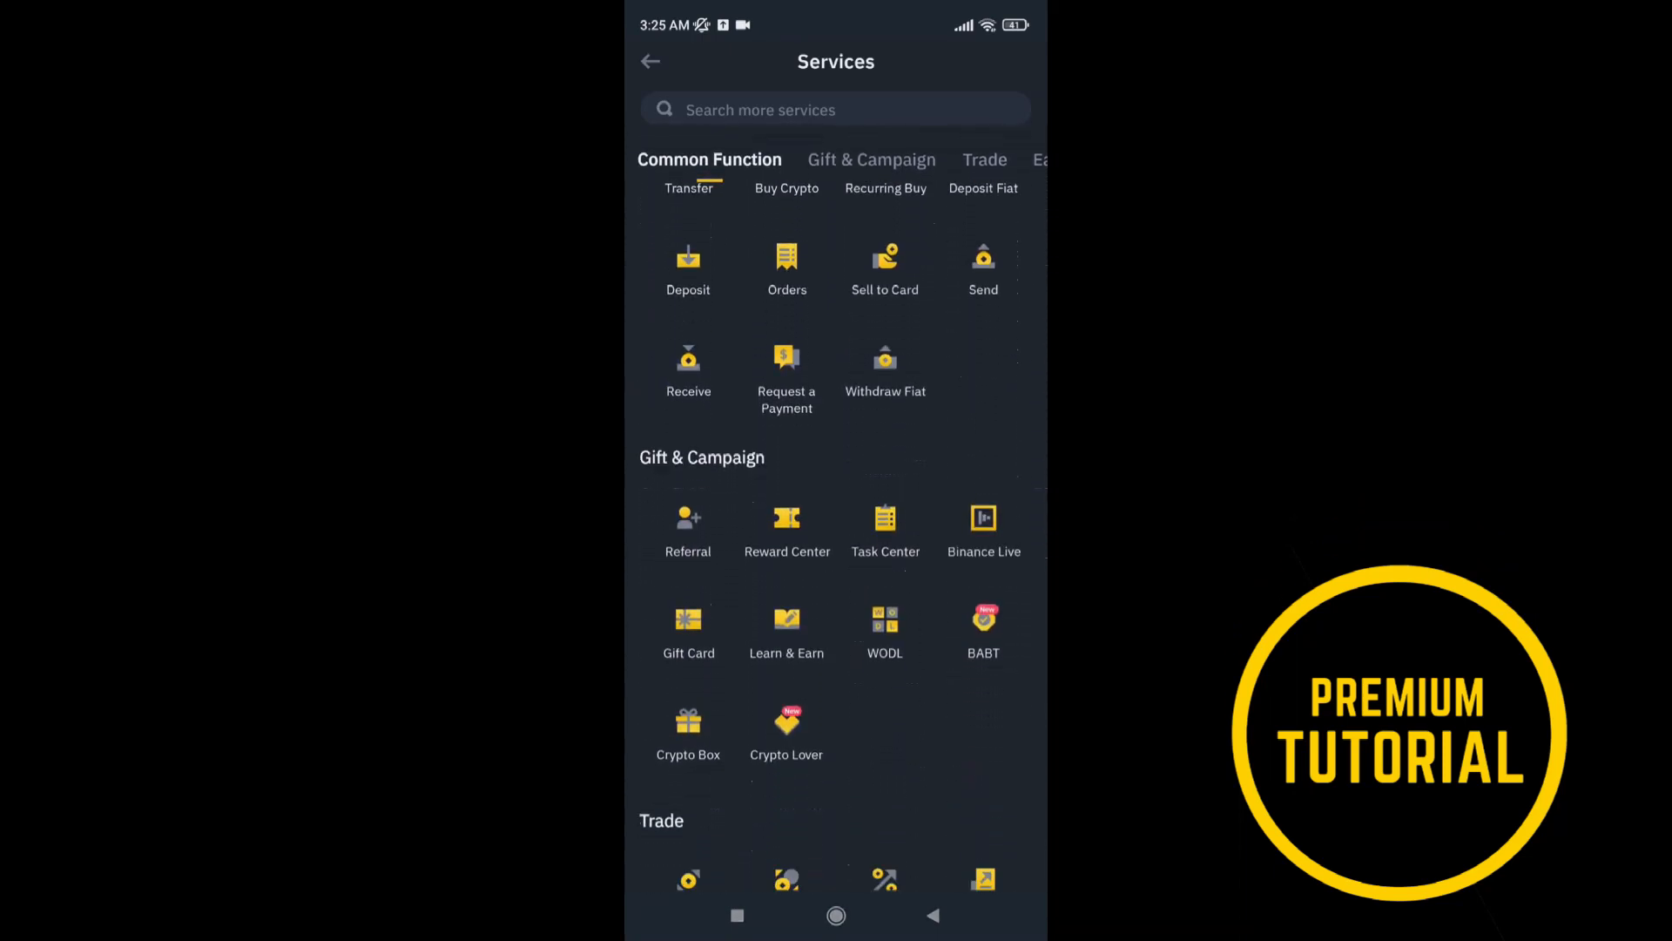
{"action": "left_click", "coordinate": [871, 159]}
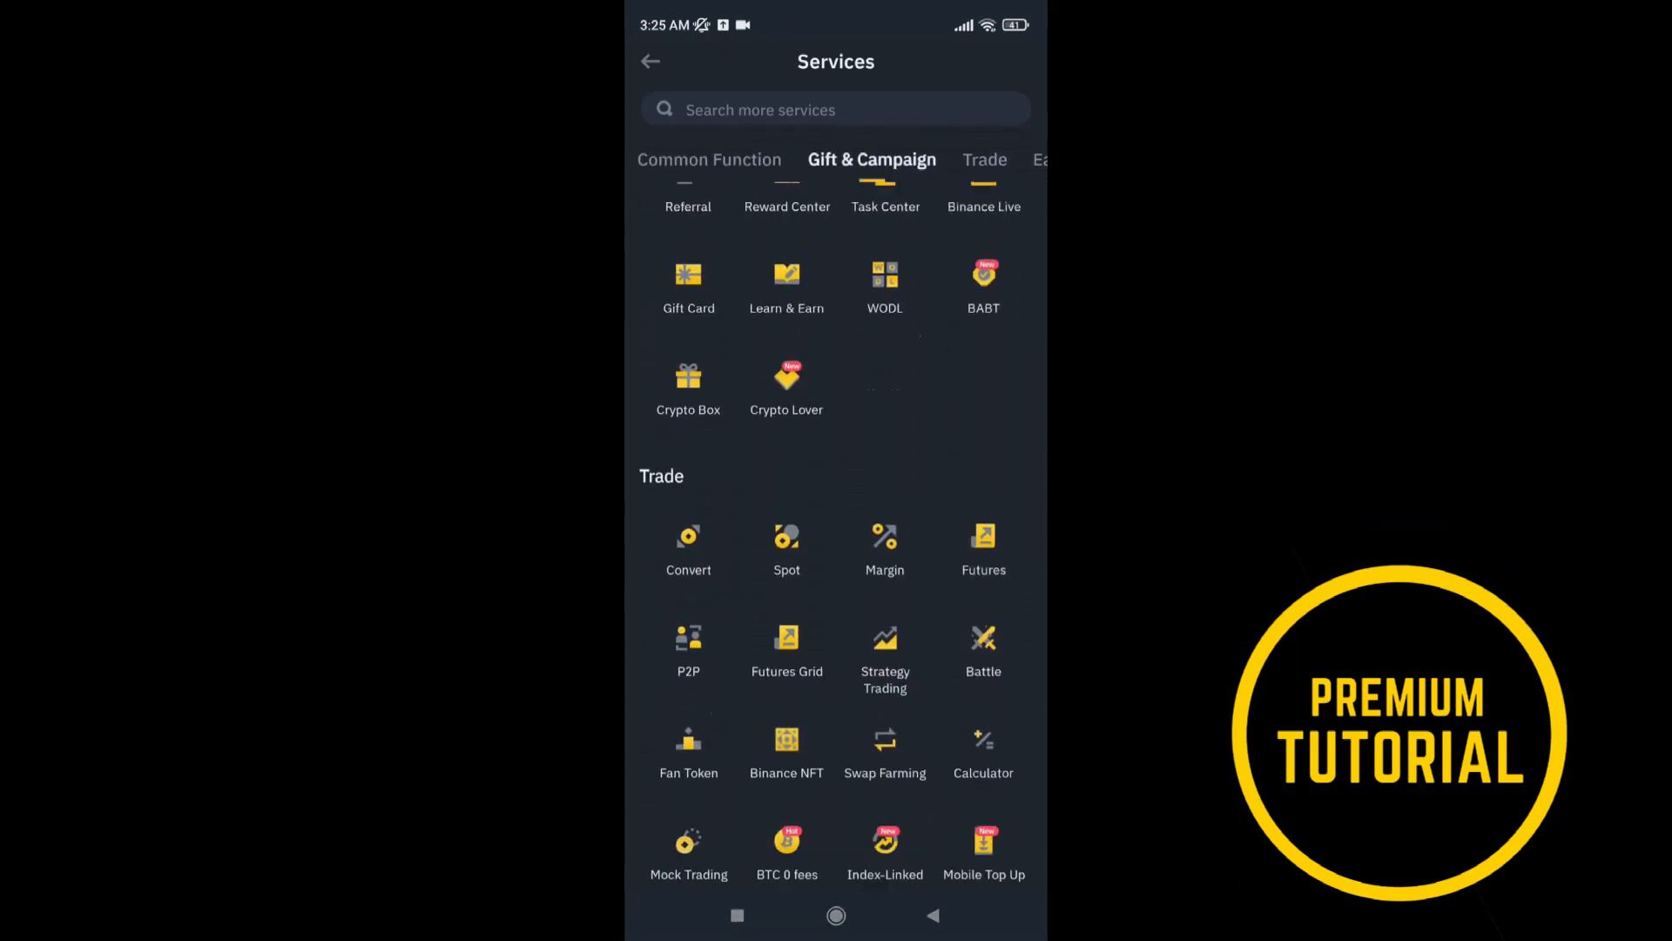
{"action": "scroll", "scroll_direction": "down", "scroll_amount": 3}
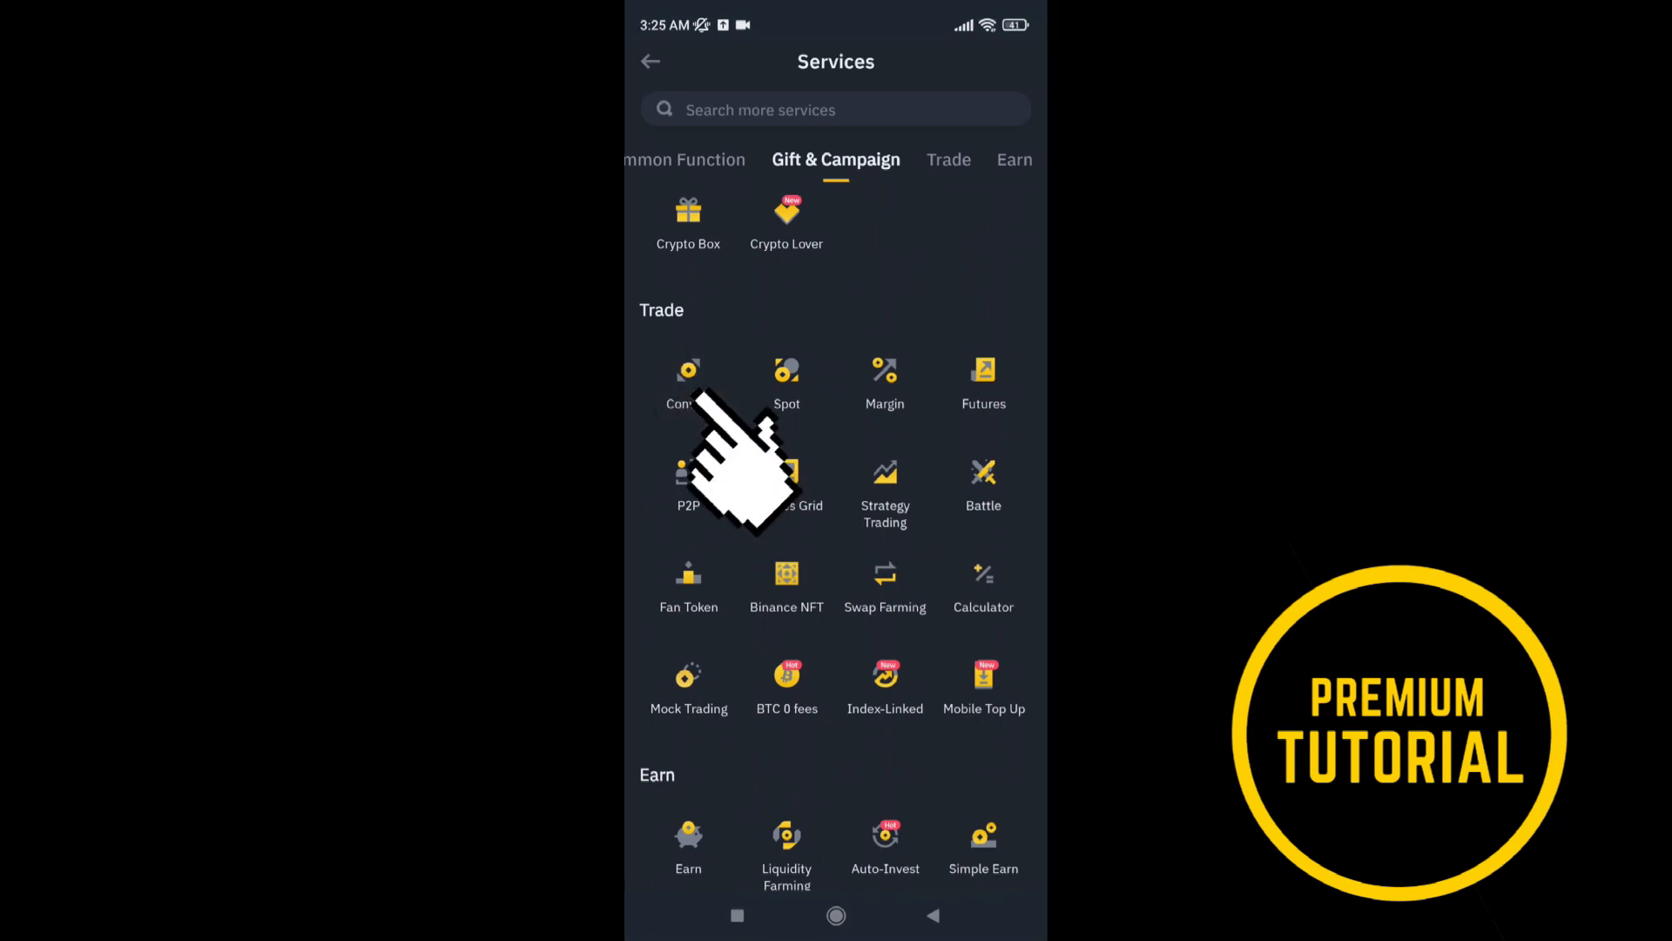
- Launch Convert from the Trade section, initially set to AGLD → BTC
{"action": "left_click", "coordinate": [687, 371]}
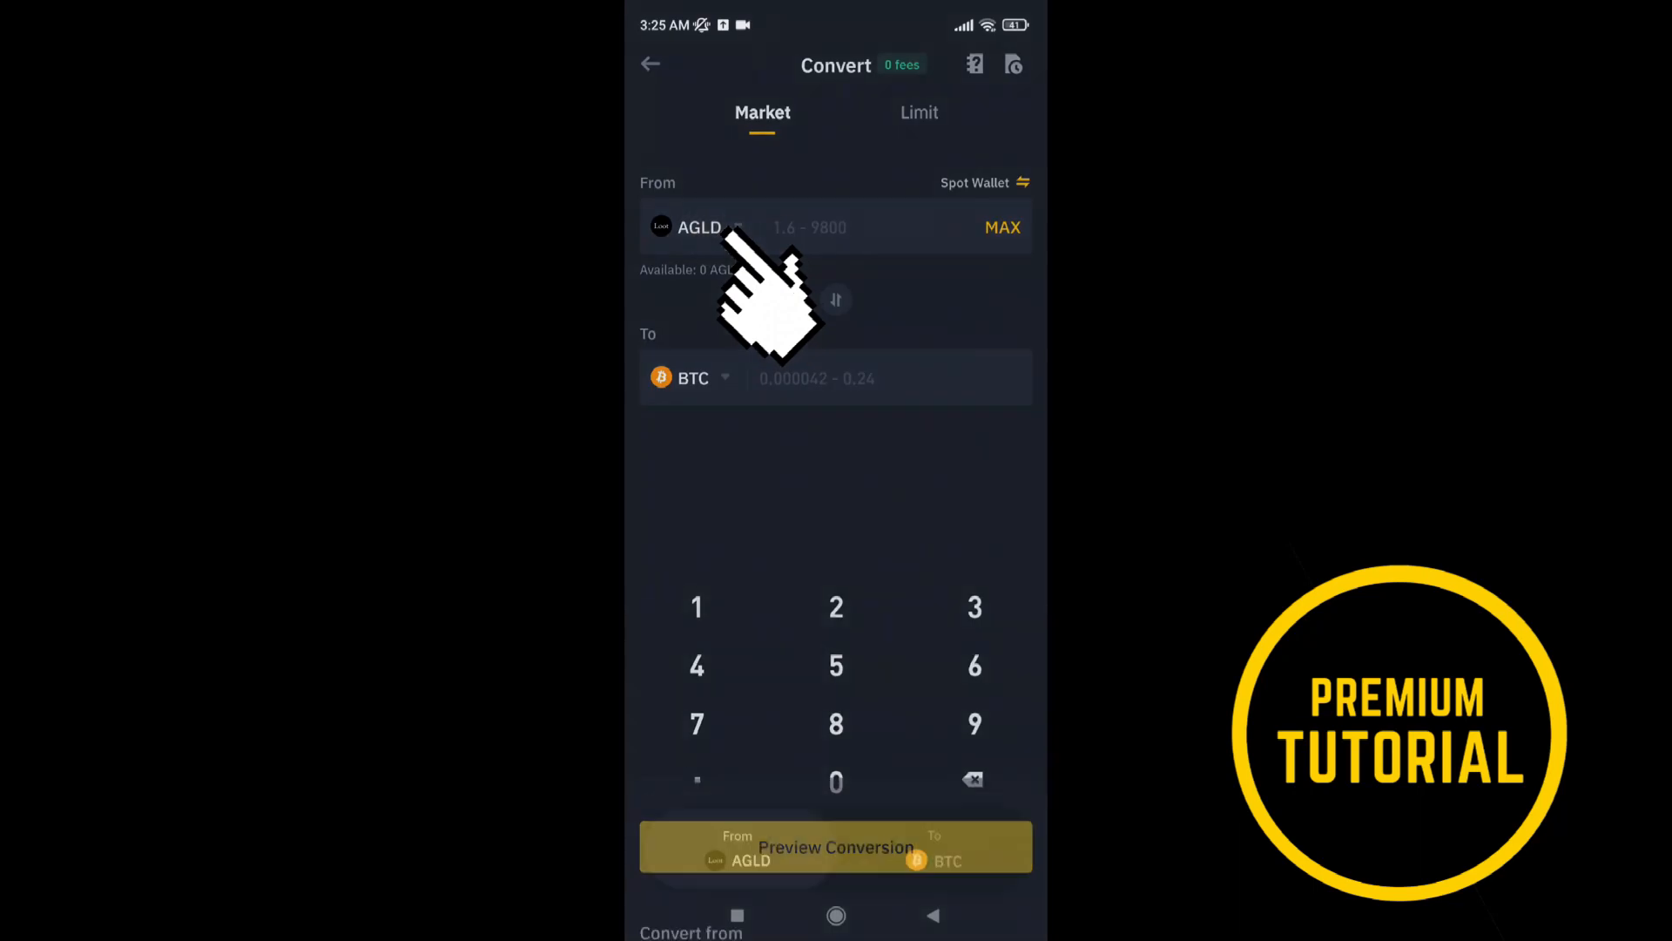
- Search the From list for 'us' and set USDT as the source currency
{"action": "left_click", "coordinate": [699, 227]}
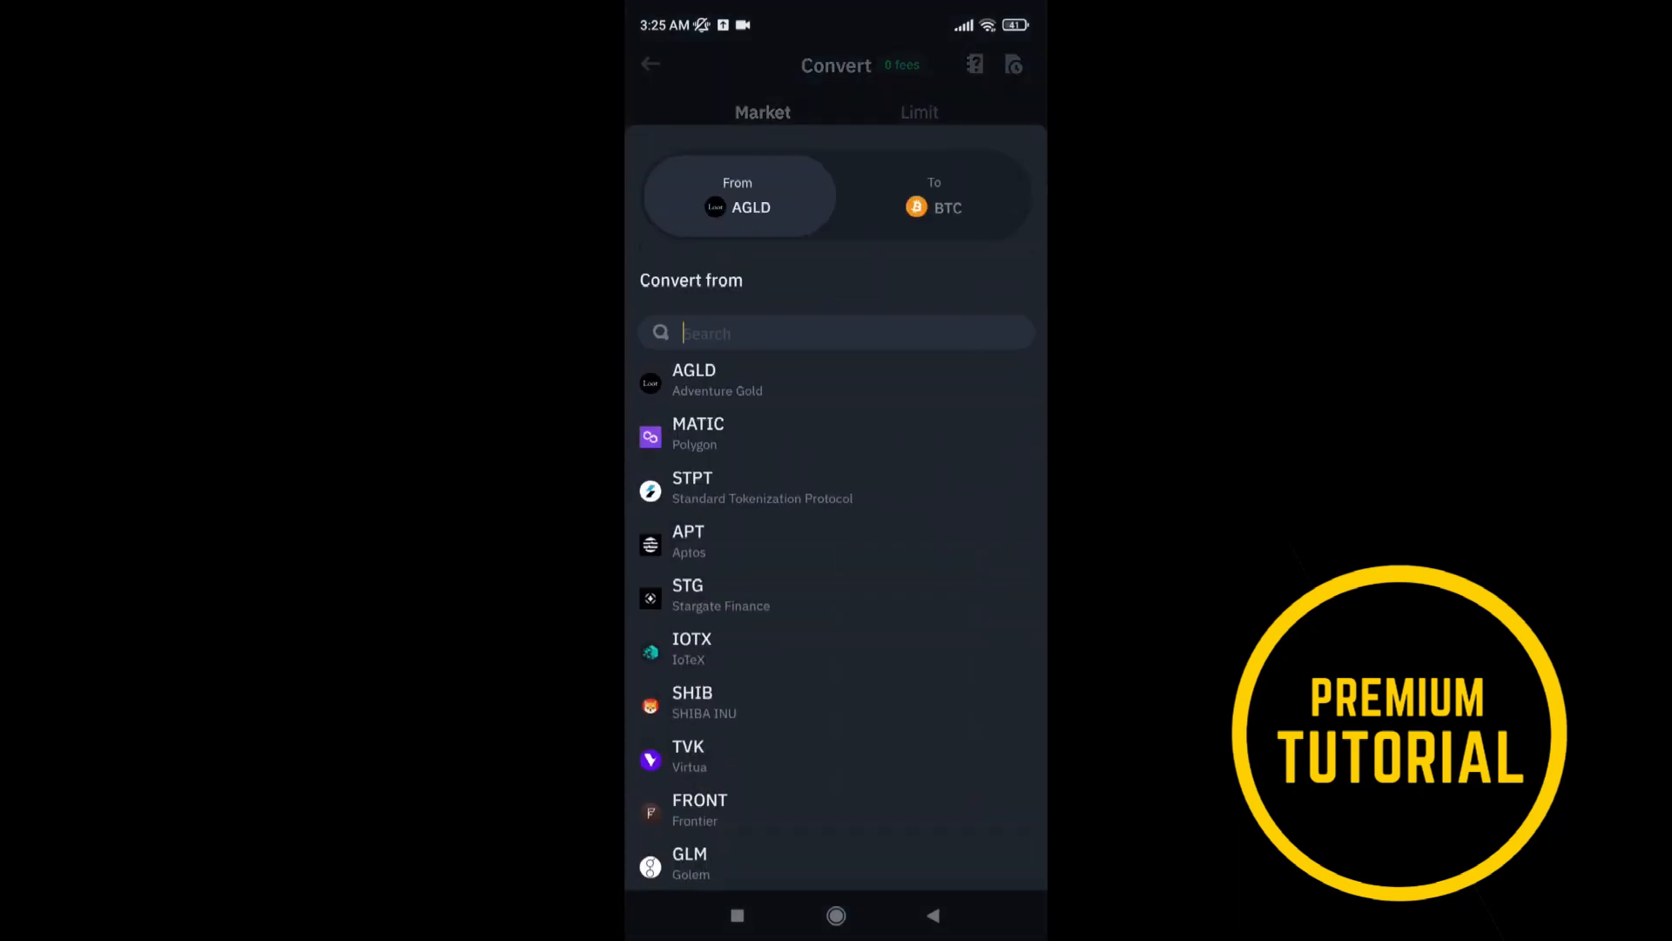
{"action": "type", "text": "usdt"}
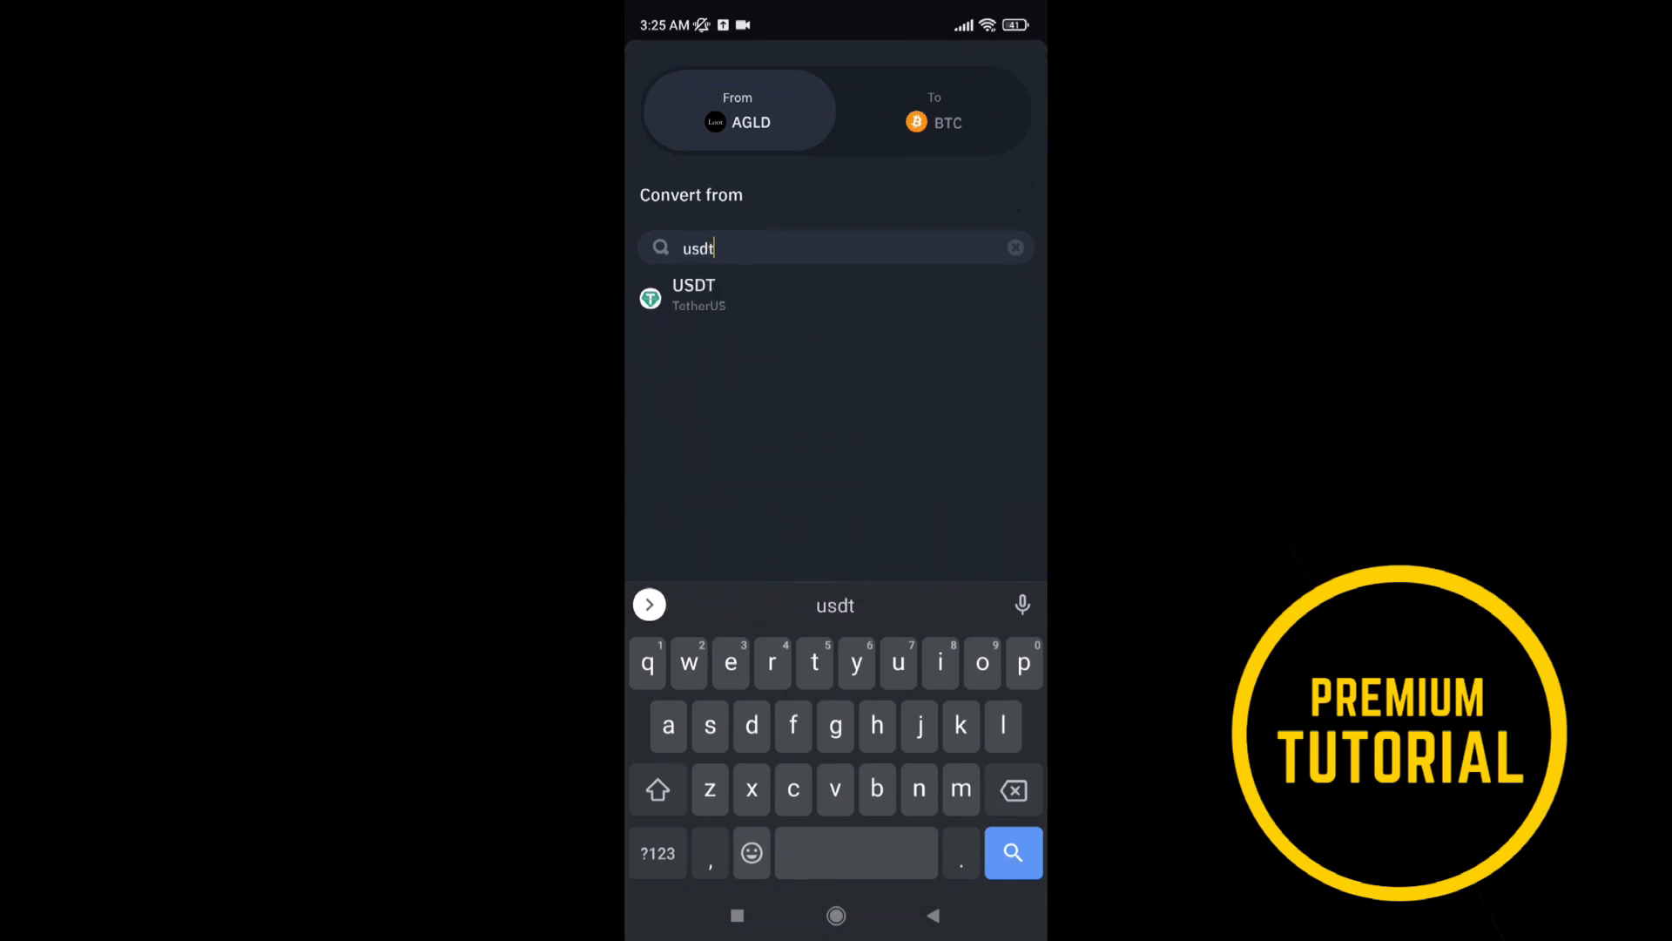
{"action": "left_click", "coordinate": [693, 295]}
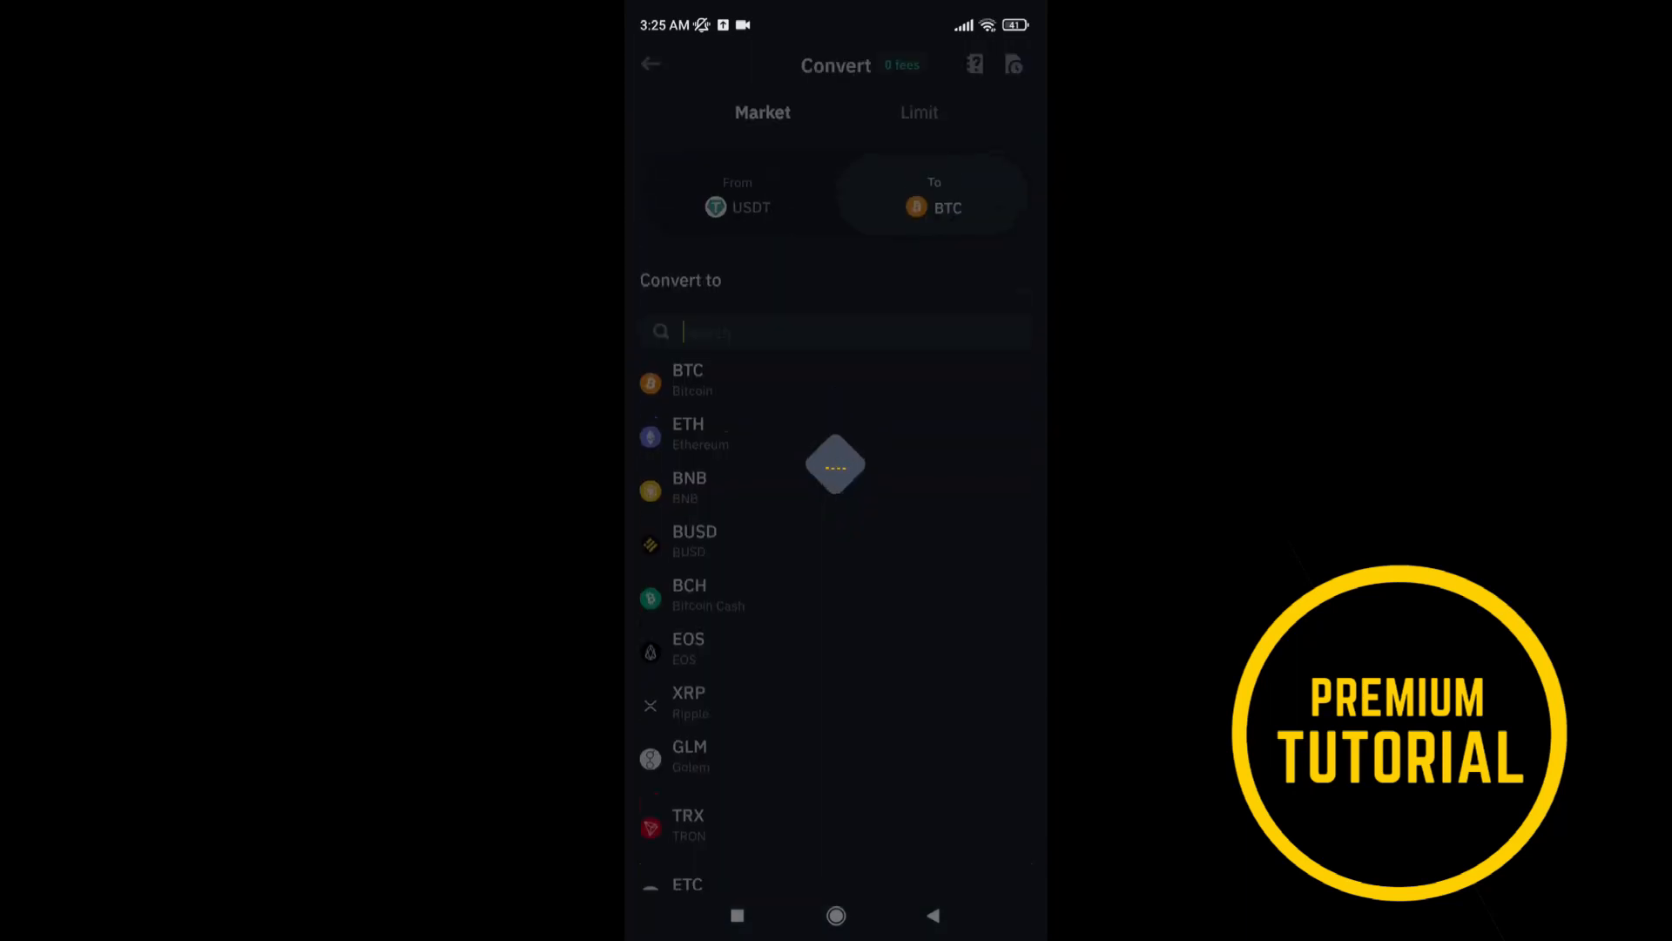
- Search 'busd', set BUSD as the target, and swap twice to keep USDT → BUSD
{"action": "left_click", "coordinate": [834, 331]}
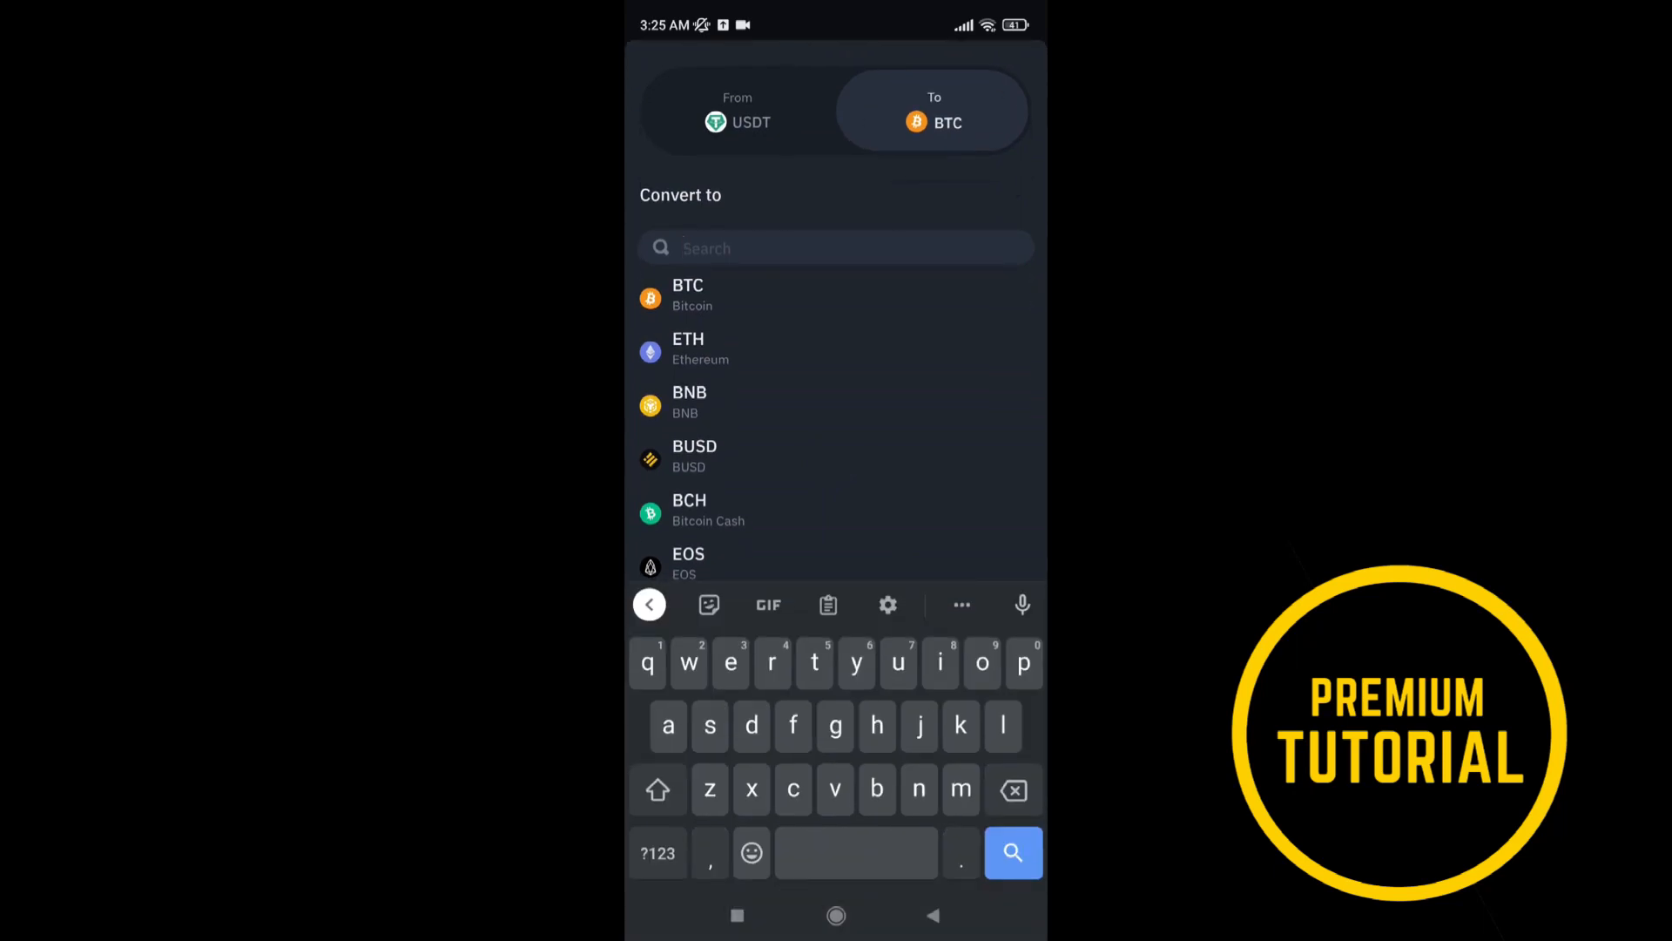
{"action": "type", "text": "busd"}
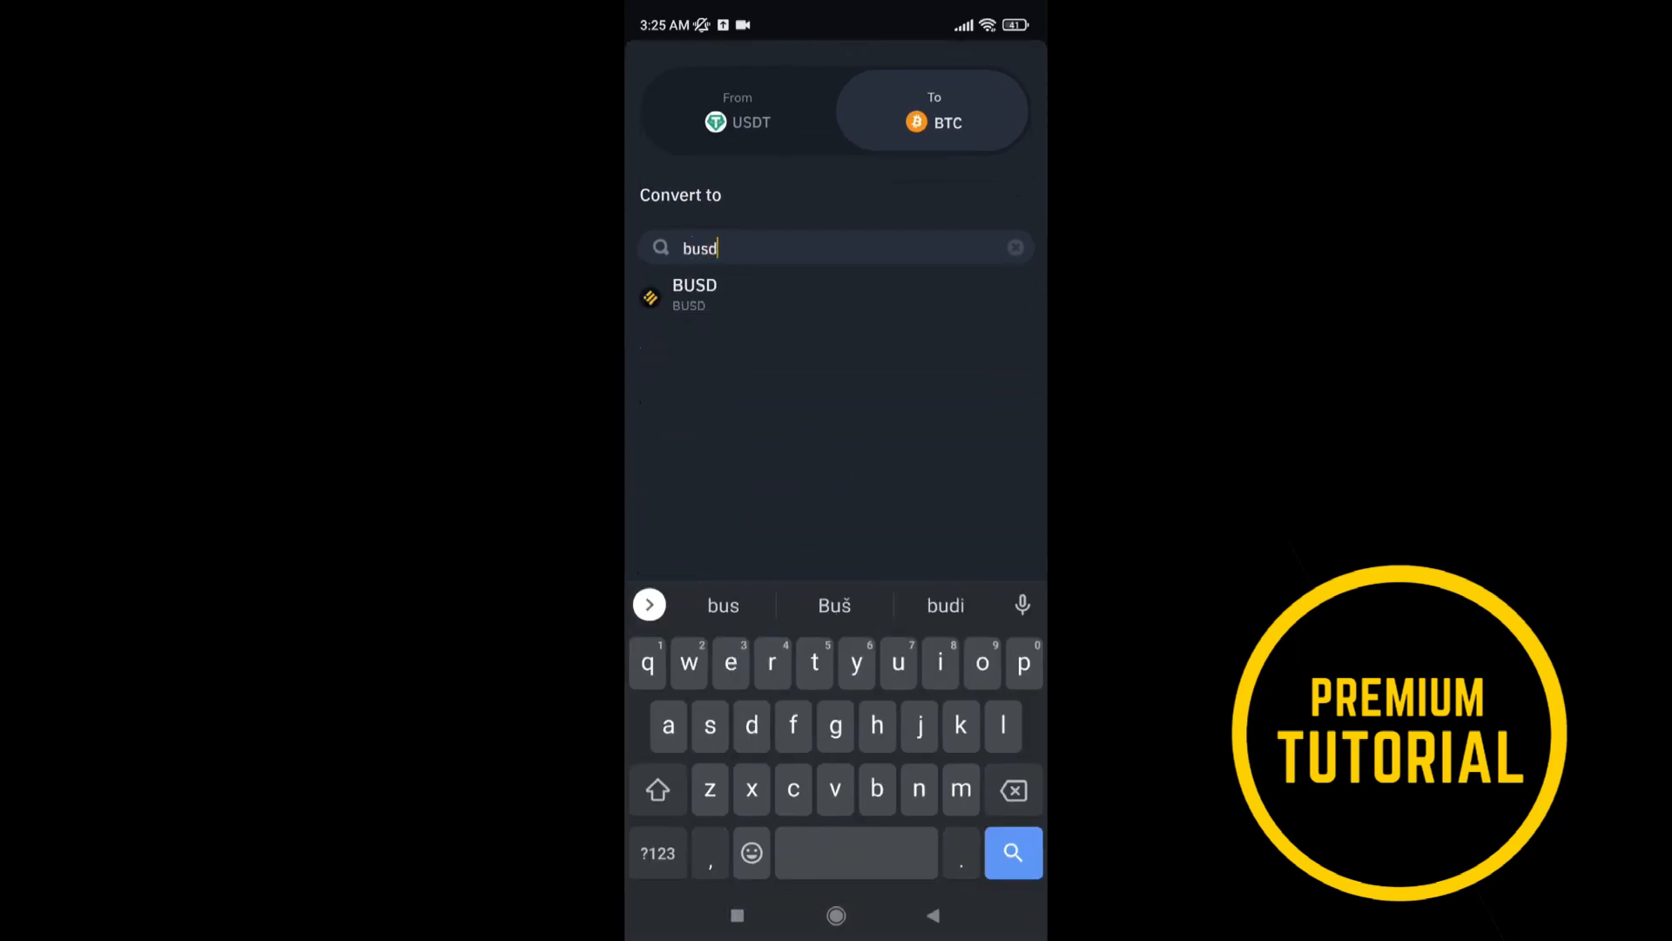
{"action": "left_click", "coordinate": [693, 294]}
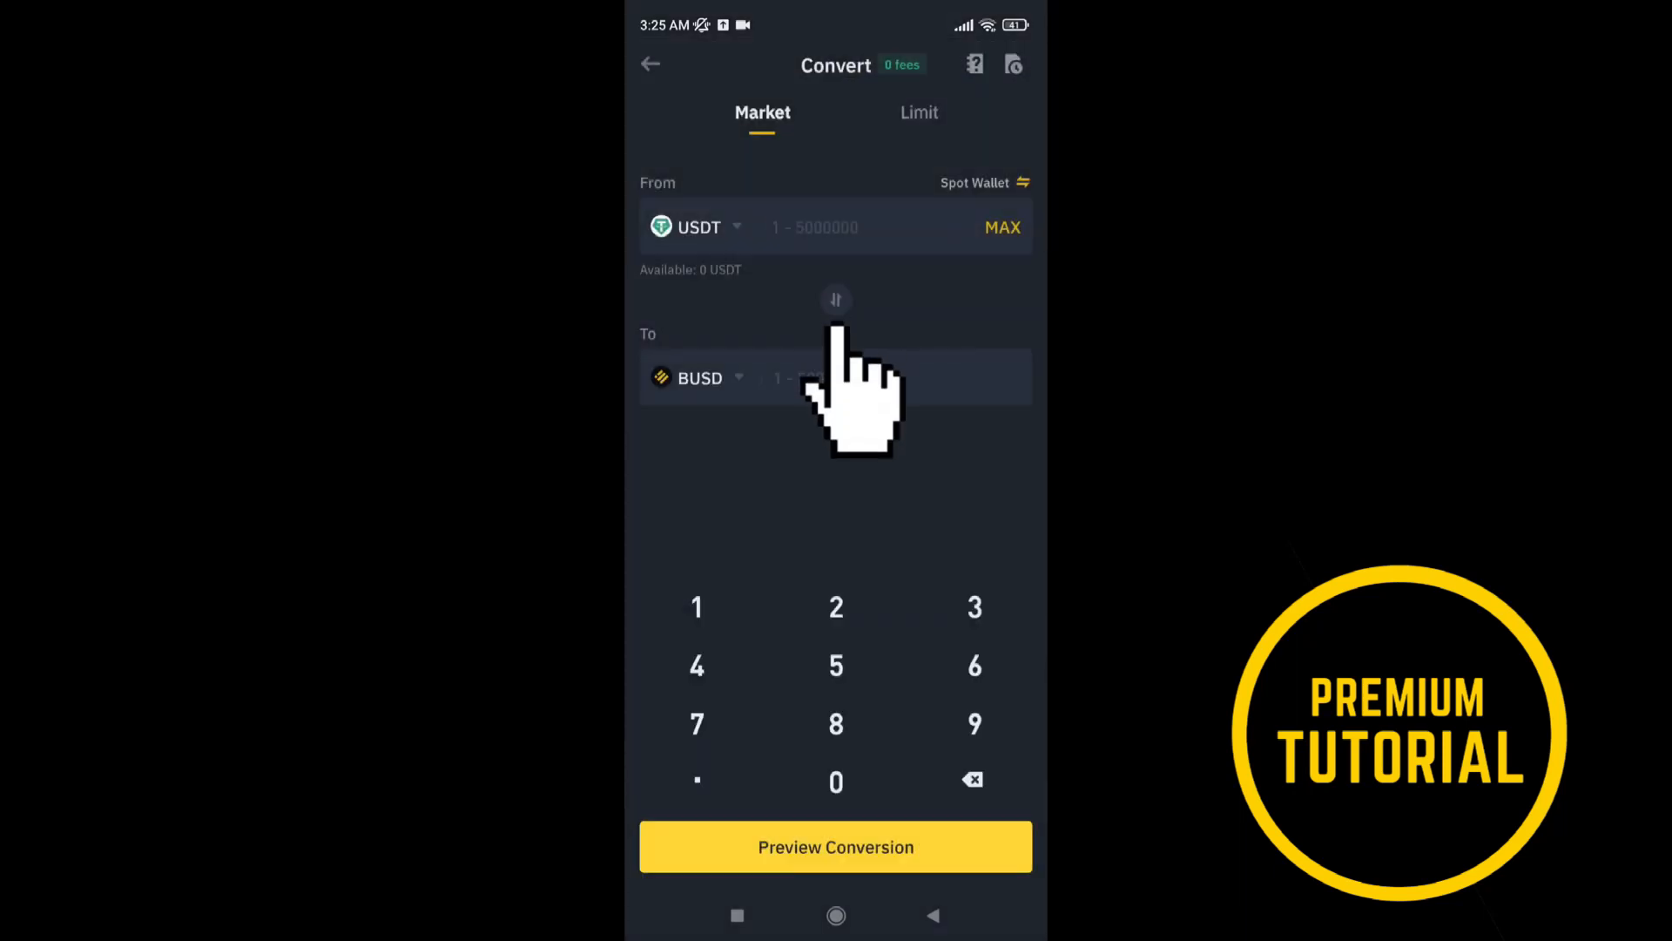
{"action": "left_click", "coordinate": [836, 300]}
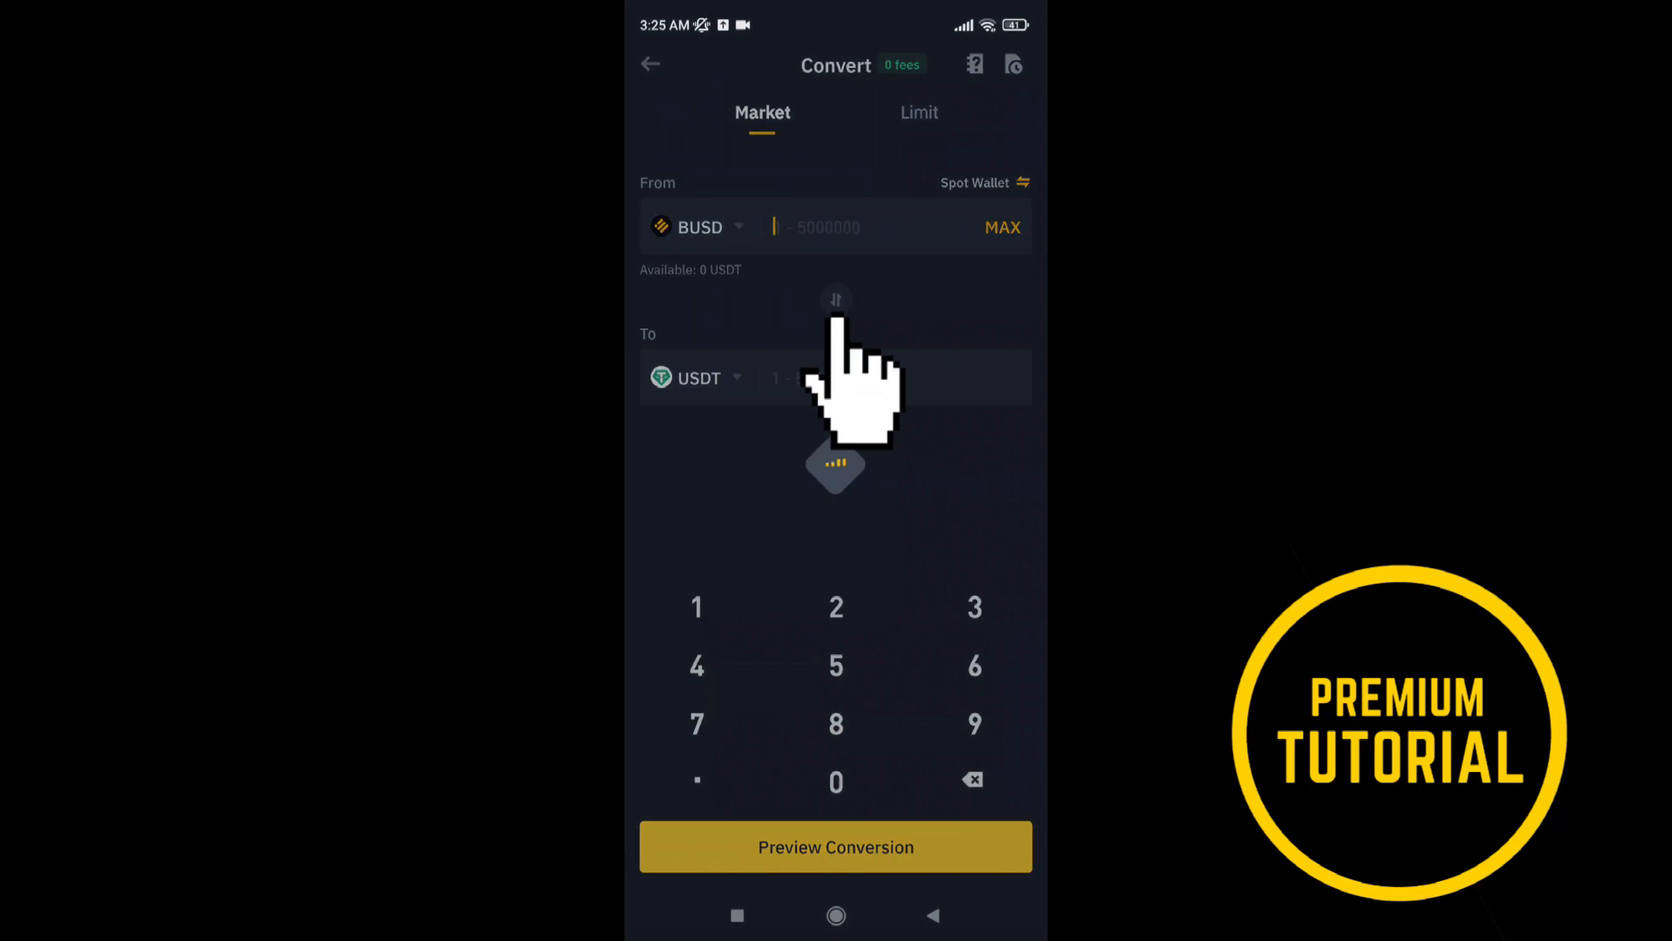
{"action": "left_click", "coordinate": [836, 299]}
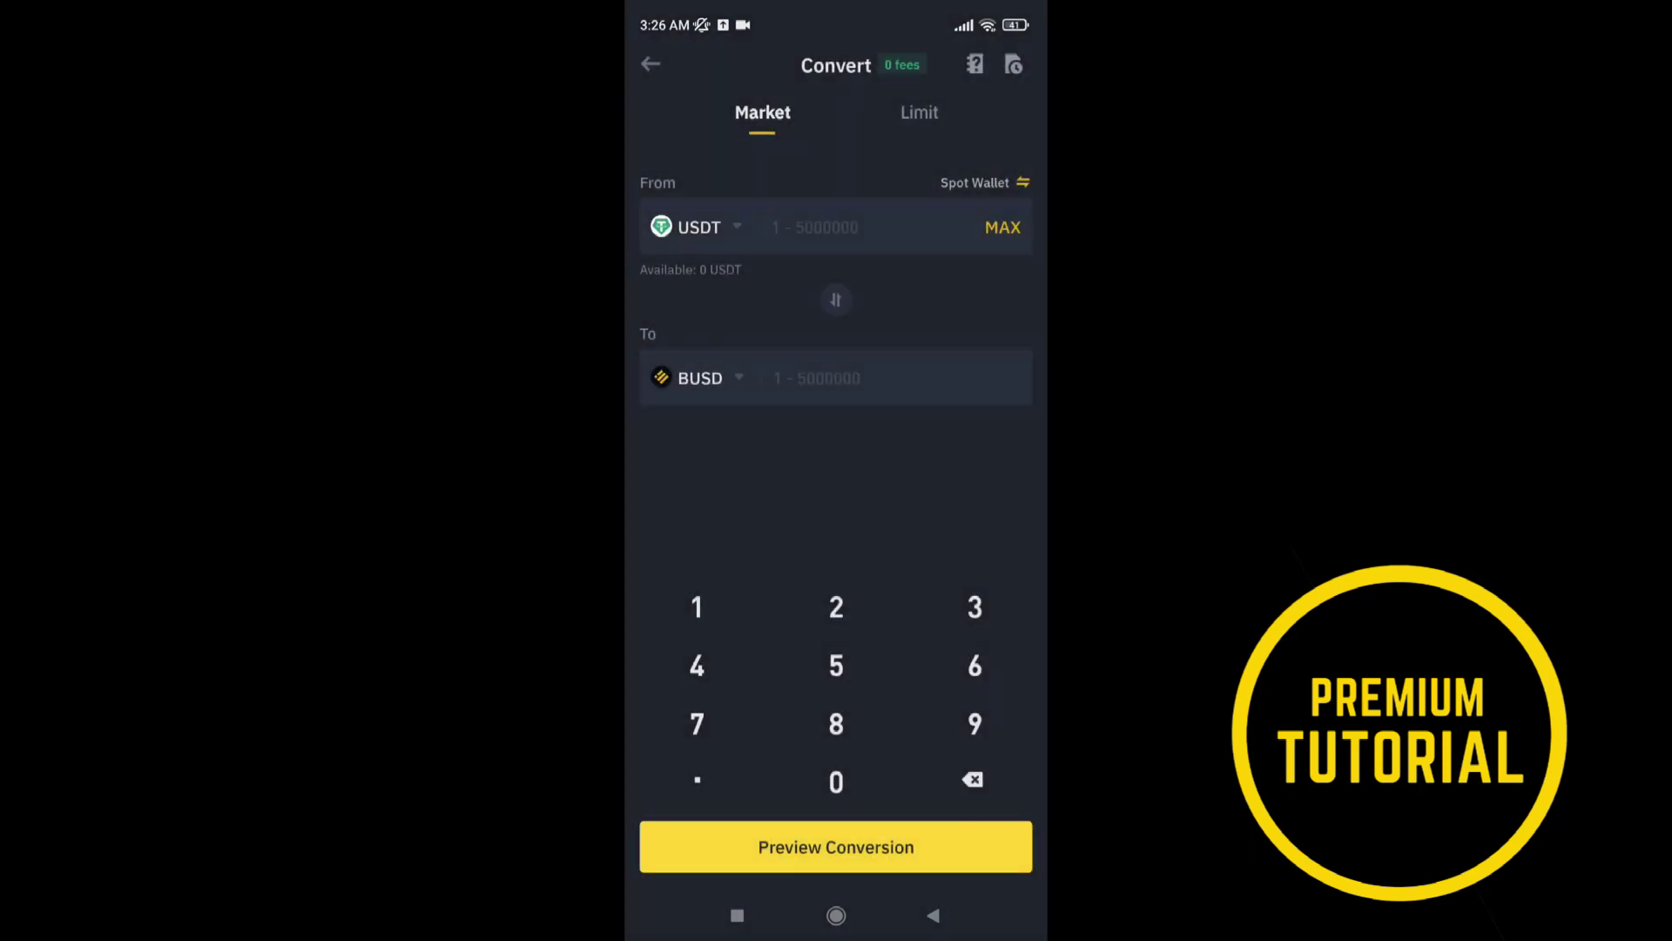
- Enter a USDT amount on the number pad, leaving the field reading 0
{"action": "left_click", "coordinate": [836, 606]}
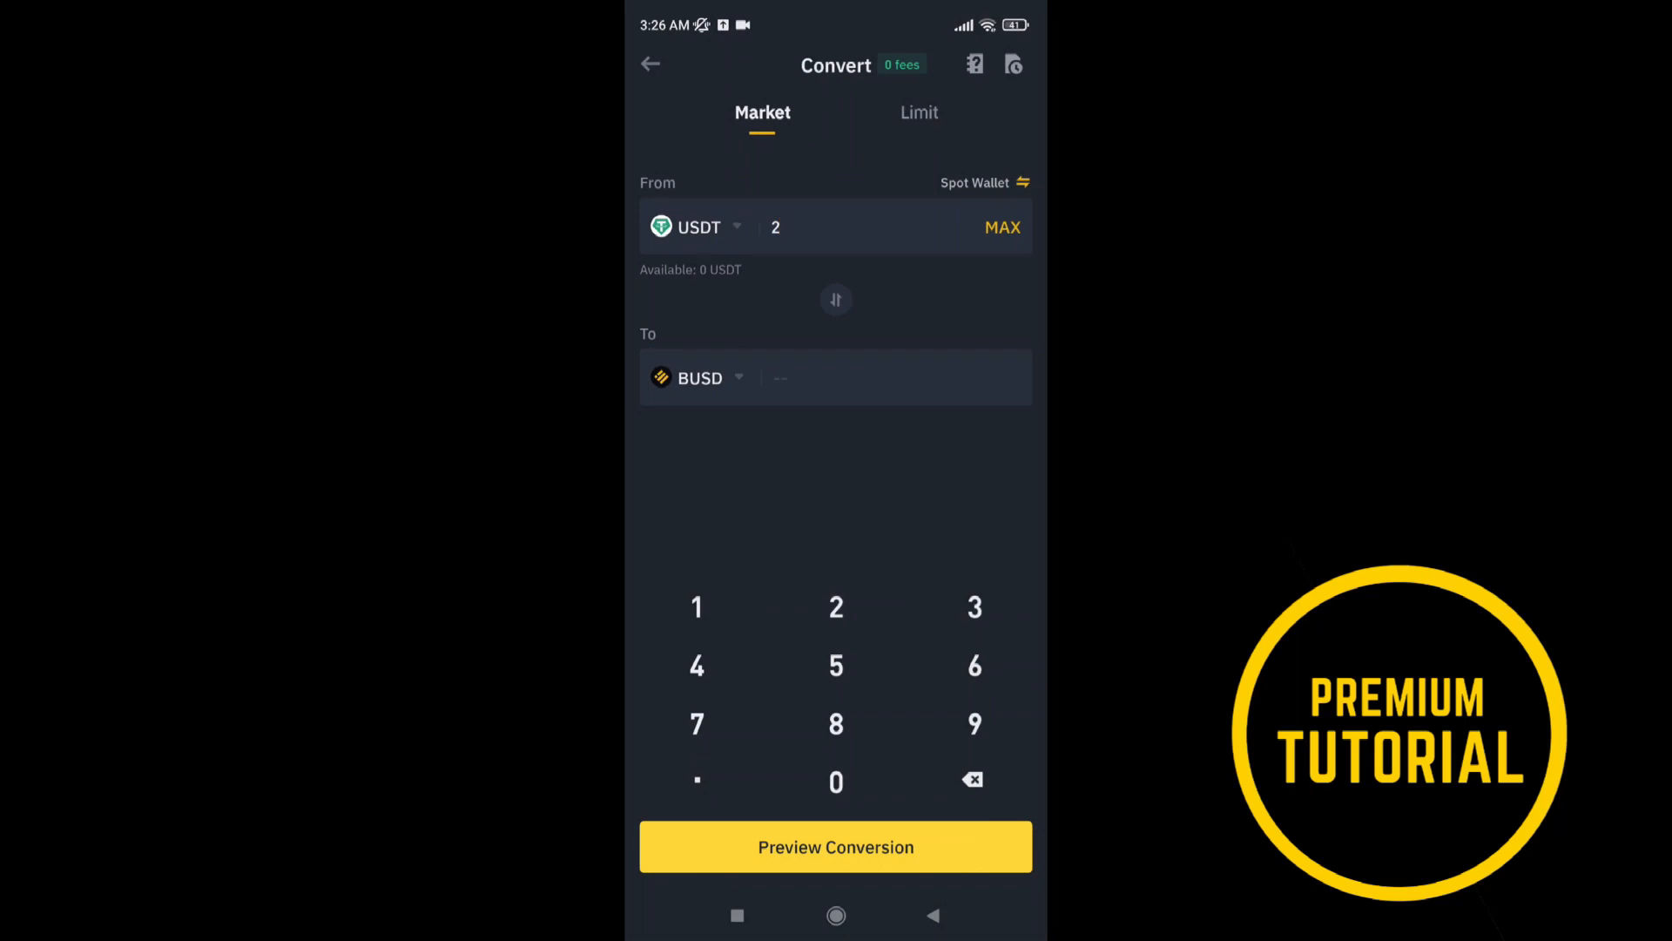
{"action": "left_click", "coordinate": [836, 782]}
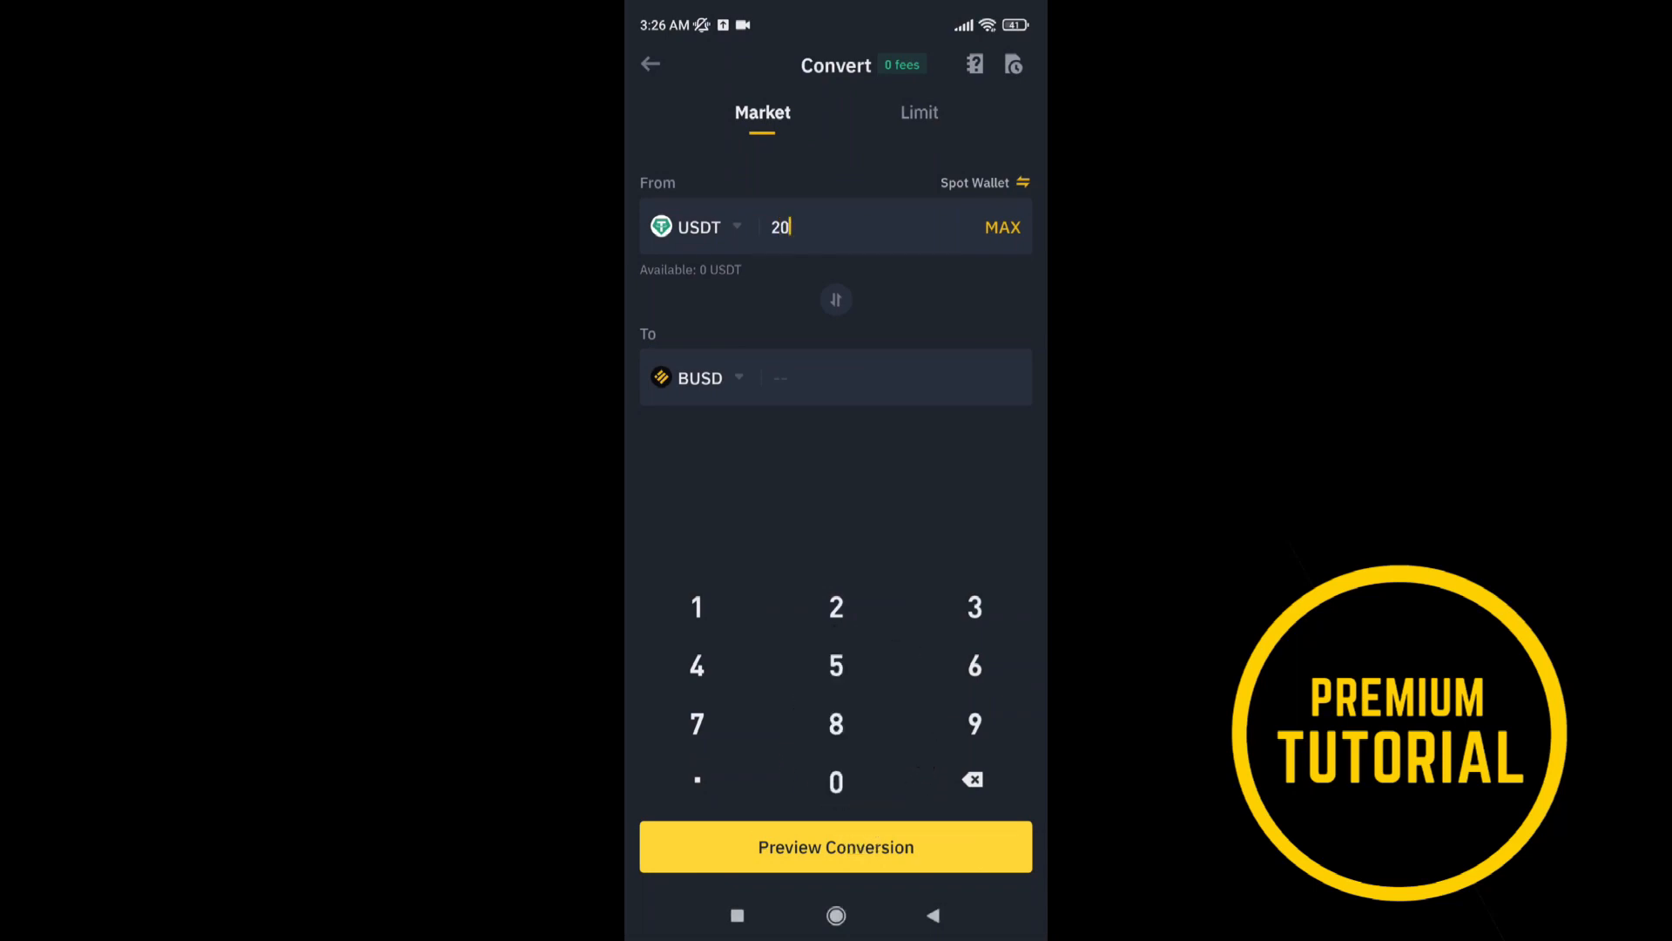
{"action": "left_click", "coordinate": [972, 778]}
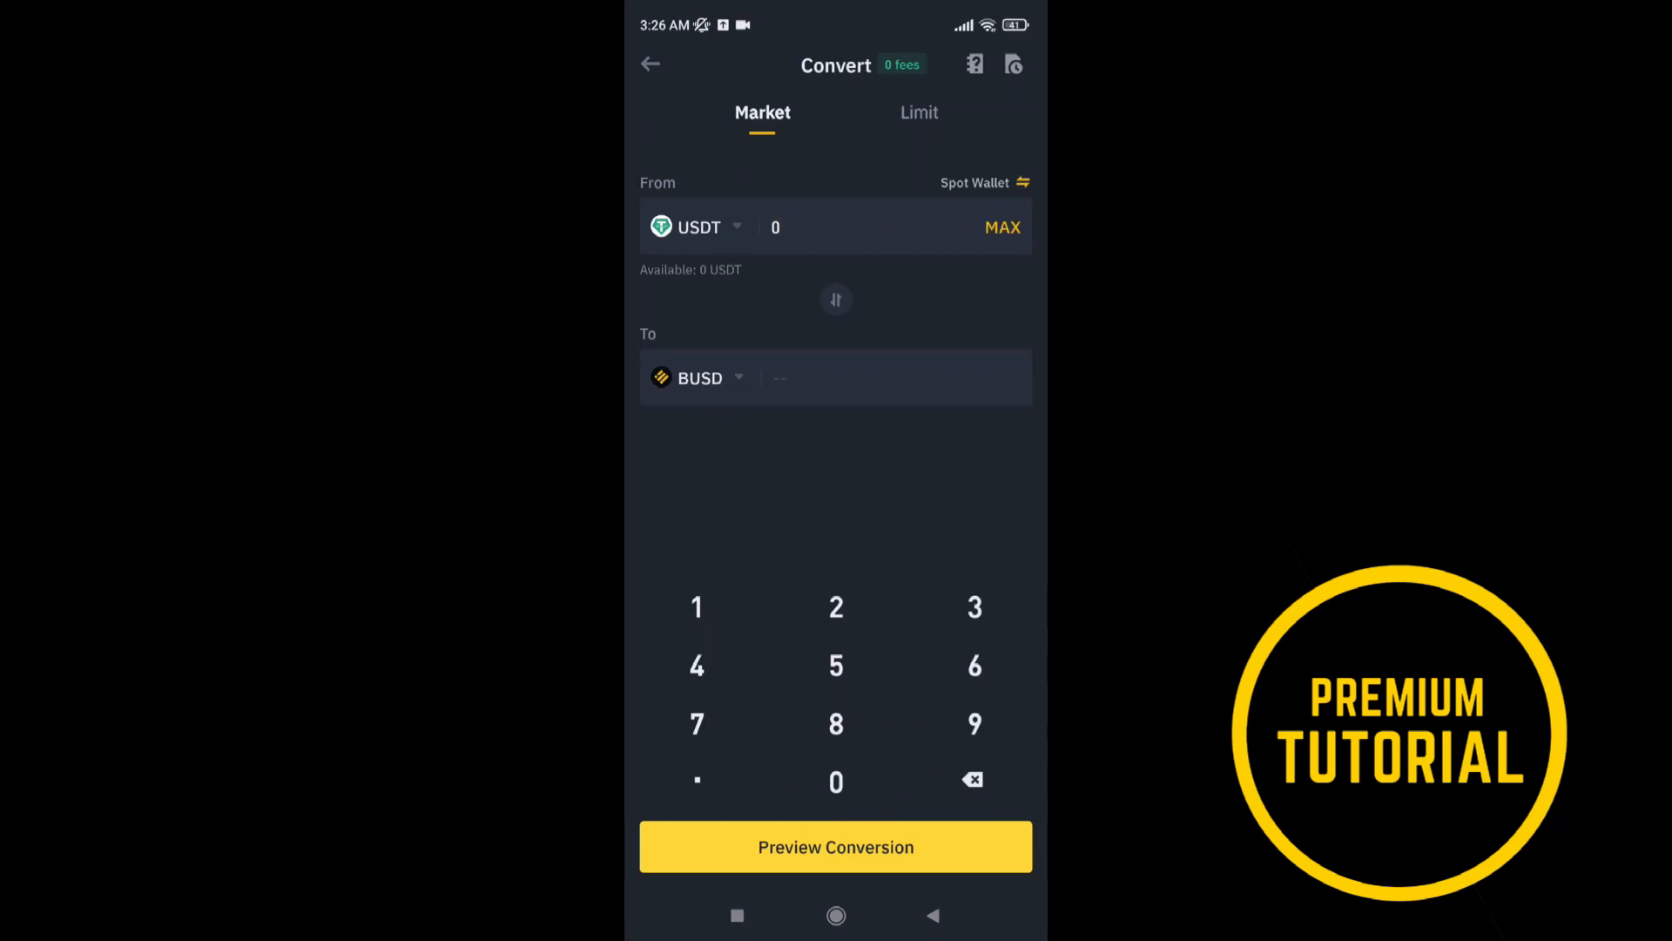